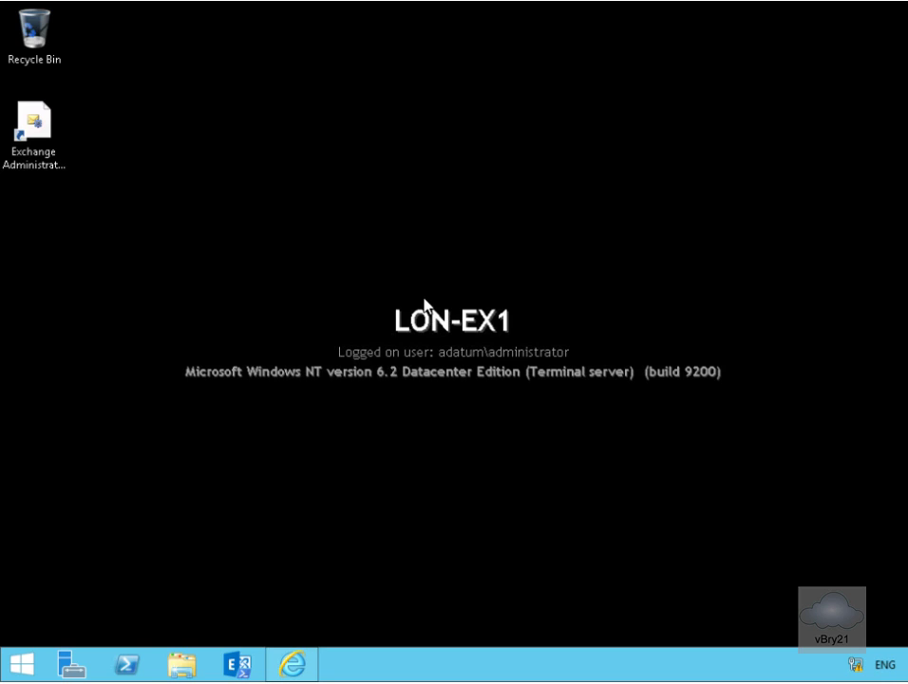
mouse_move(251, 626)
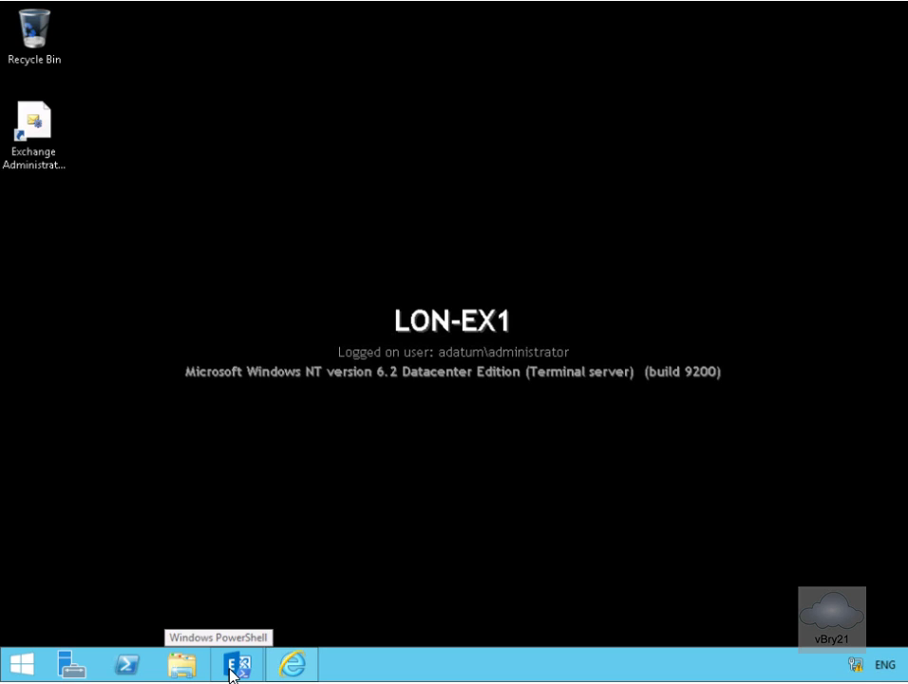
mouse_move(399, 541)
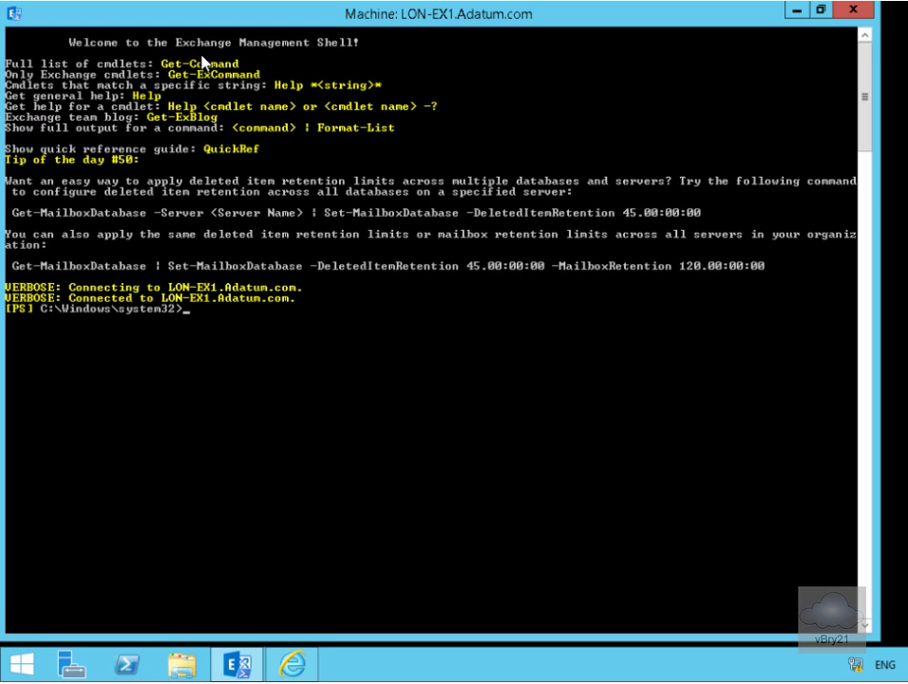
mouse_move(236, 270)
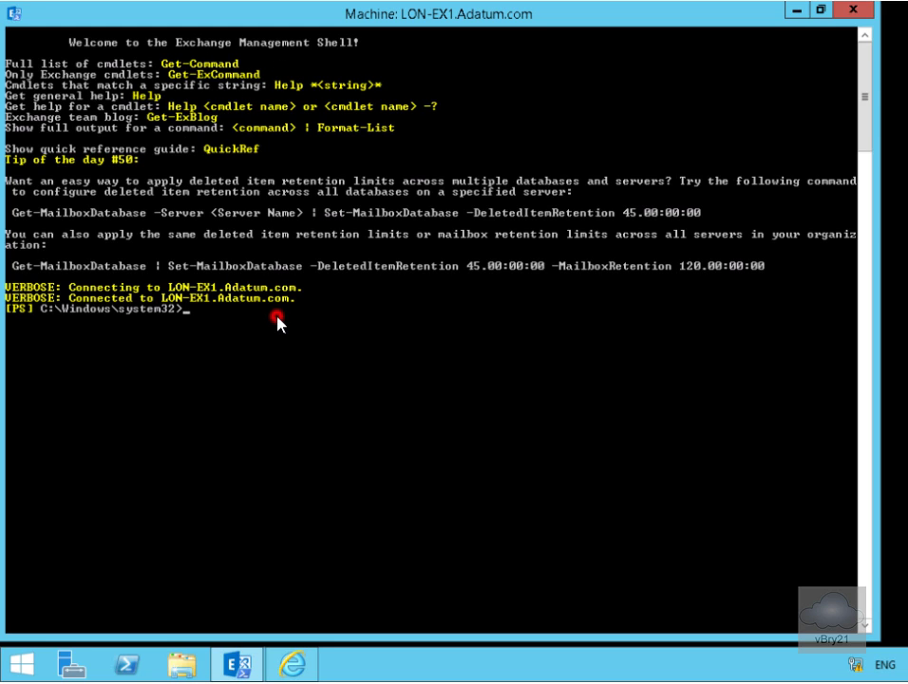
Clear the console with cls, removing the welcome text and tip of the day.
text(cl)
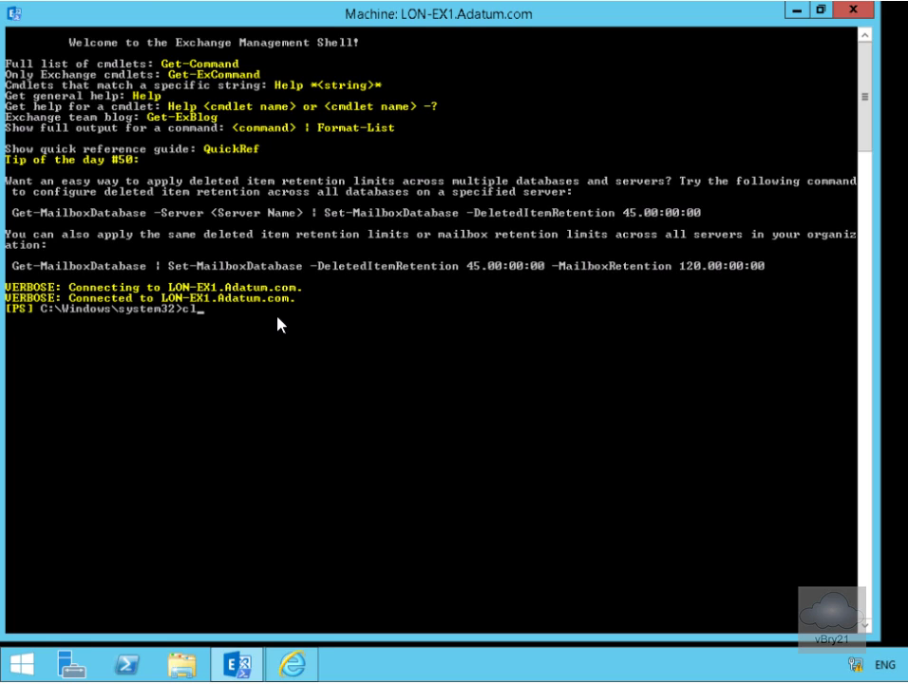
key(Return)
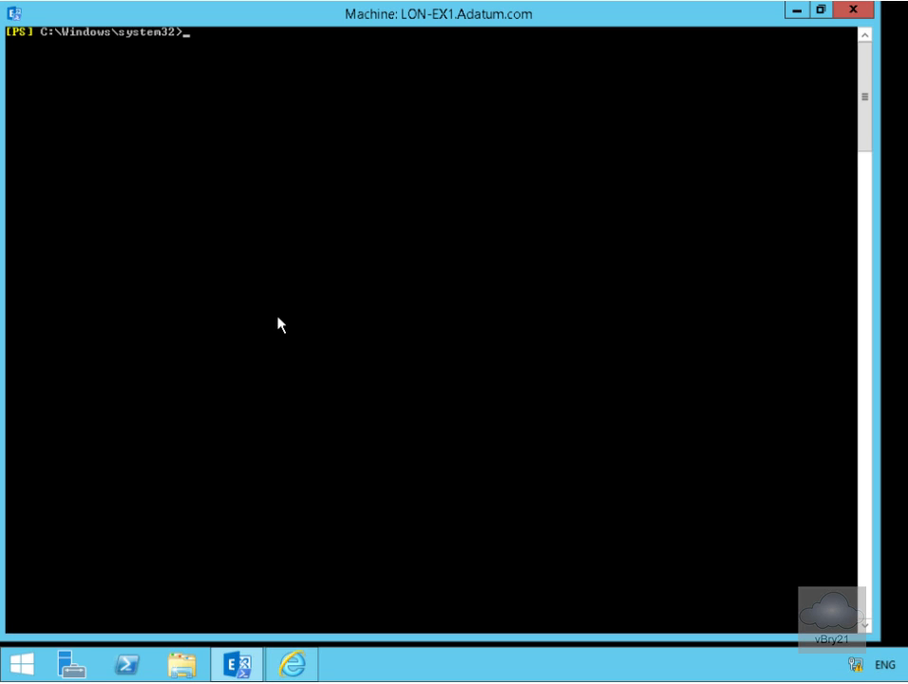
Run get-excommand | more and page through the Exchange cmdlet listing to its end.
text(get)
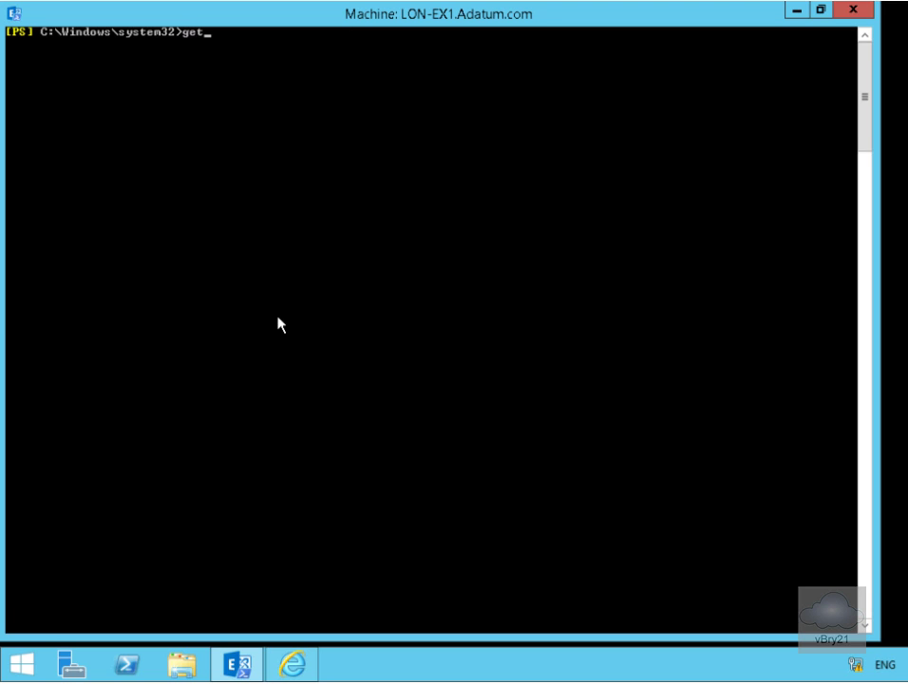
text(-exc)
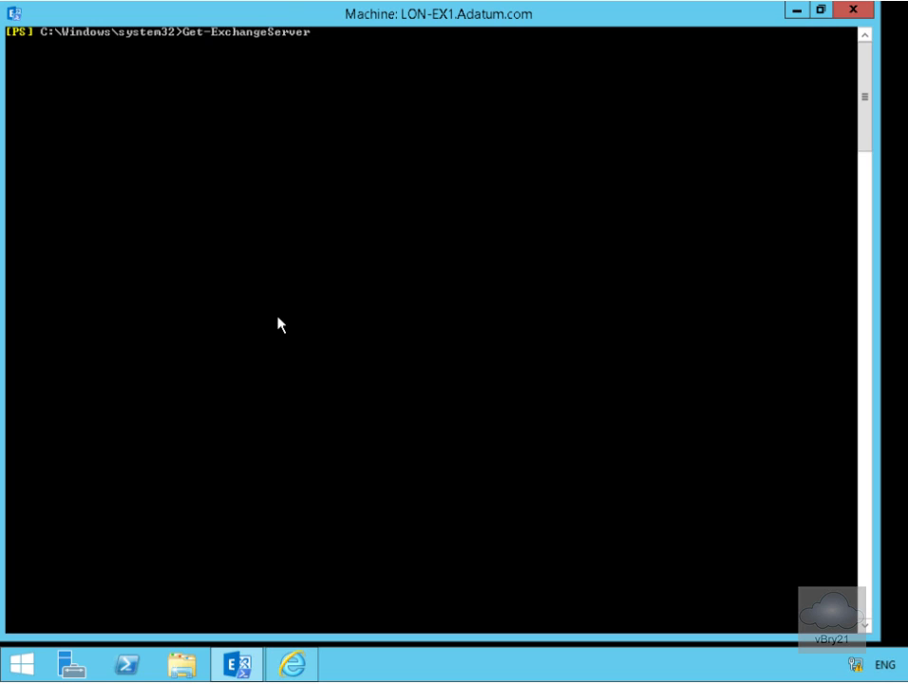
text(get-excommand)
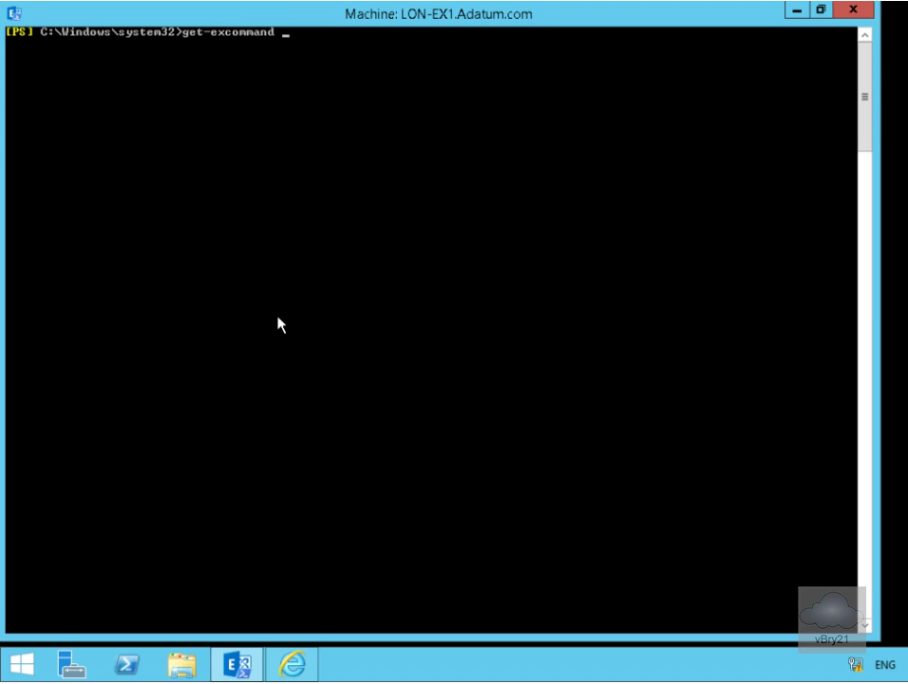
text(| mor)
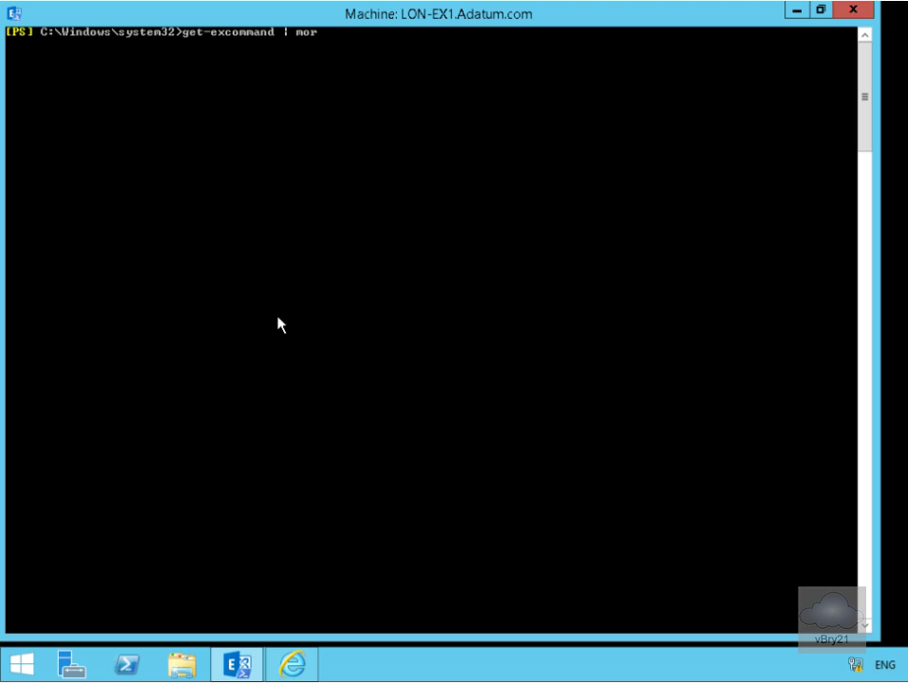
text(e)
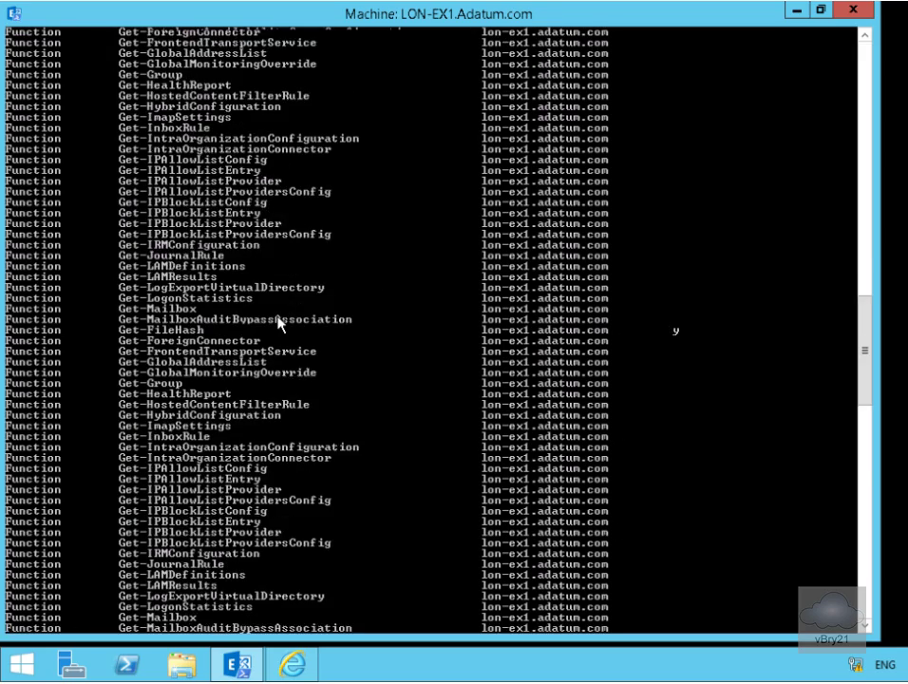
scroll(down, 3)
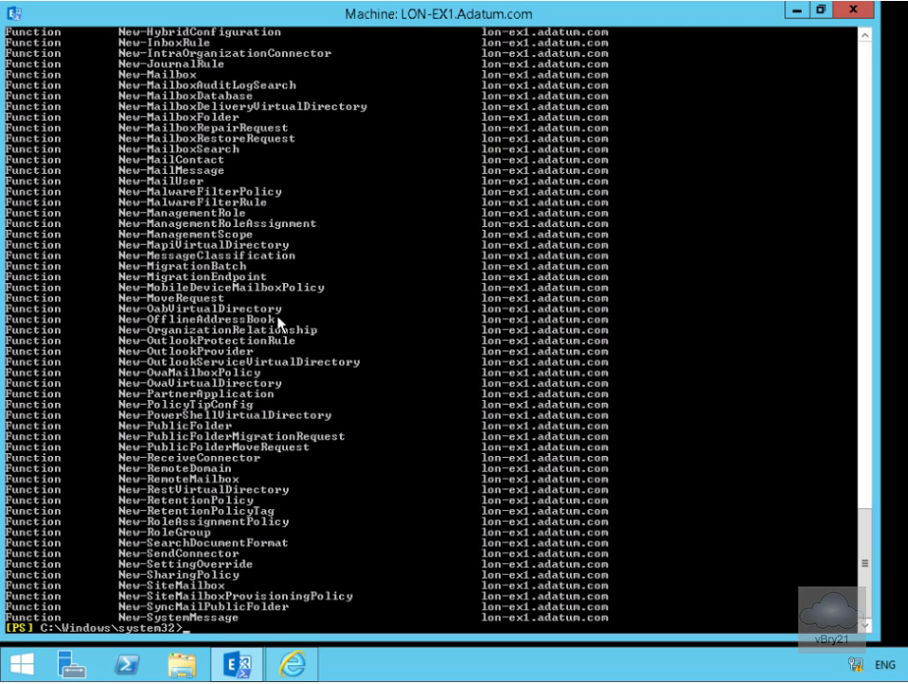
Clear the cmdlet list and run Get-Command -Noun Mailbox to show Connect-Mailbox through Set-Mailbox.
text(cls)
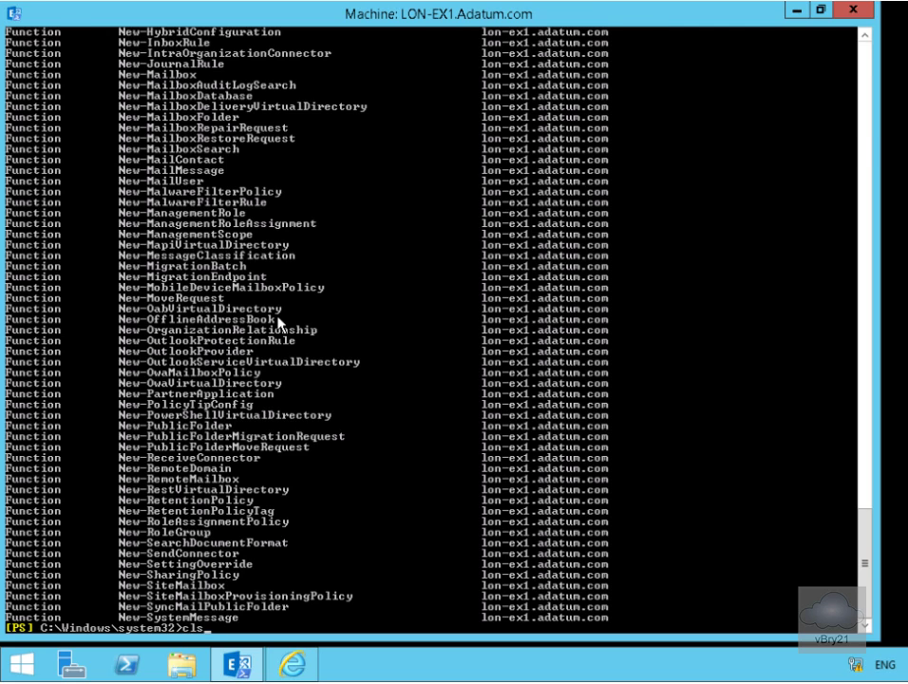
key(Return)
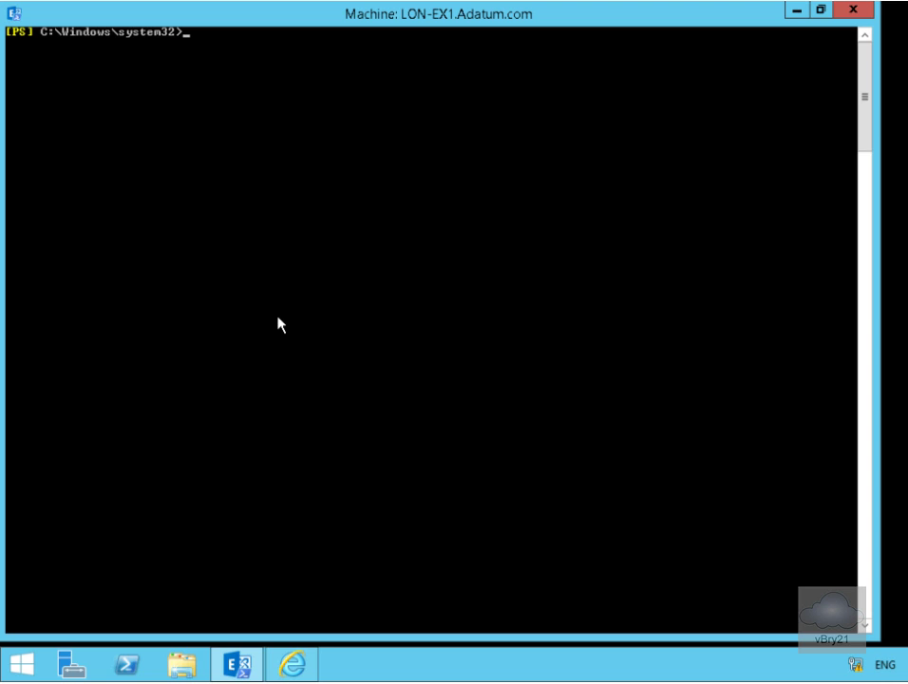
text(Get-Command -Noun Mailbox)
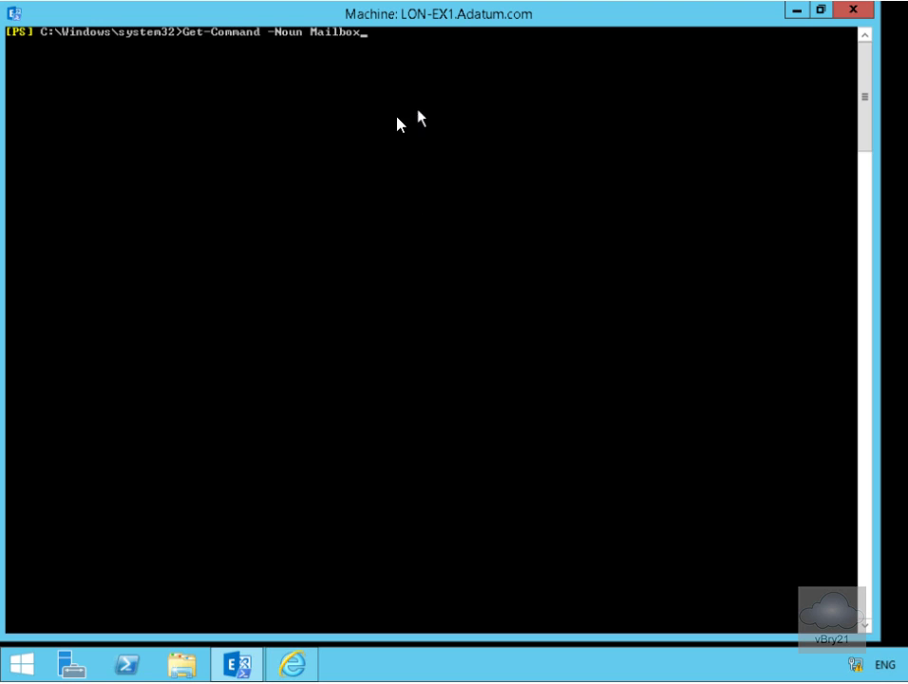
mouse_move(293, 47)
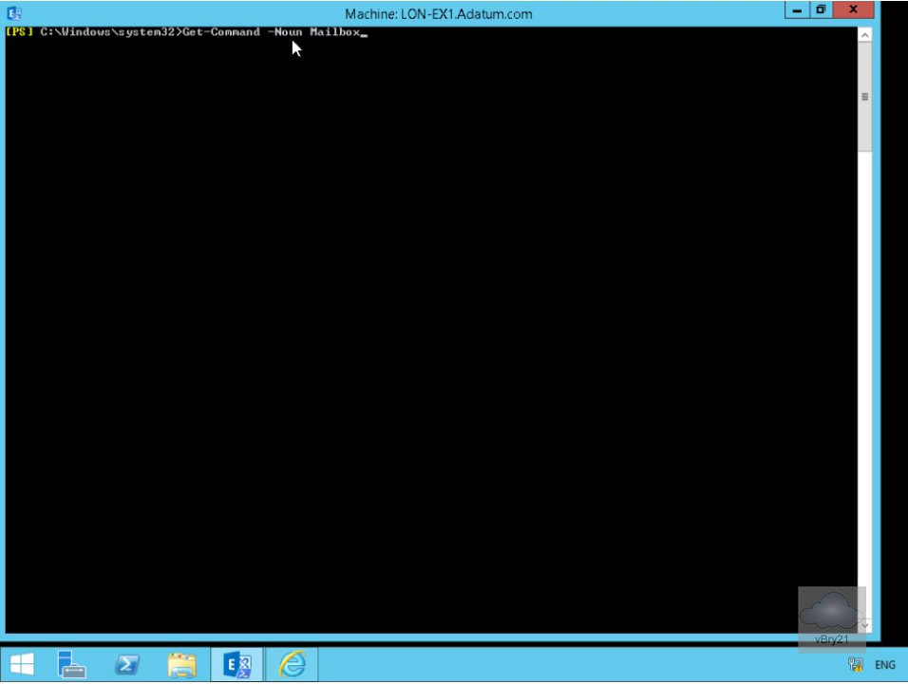
mouse_move(362, 49)
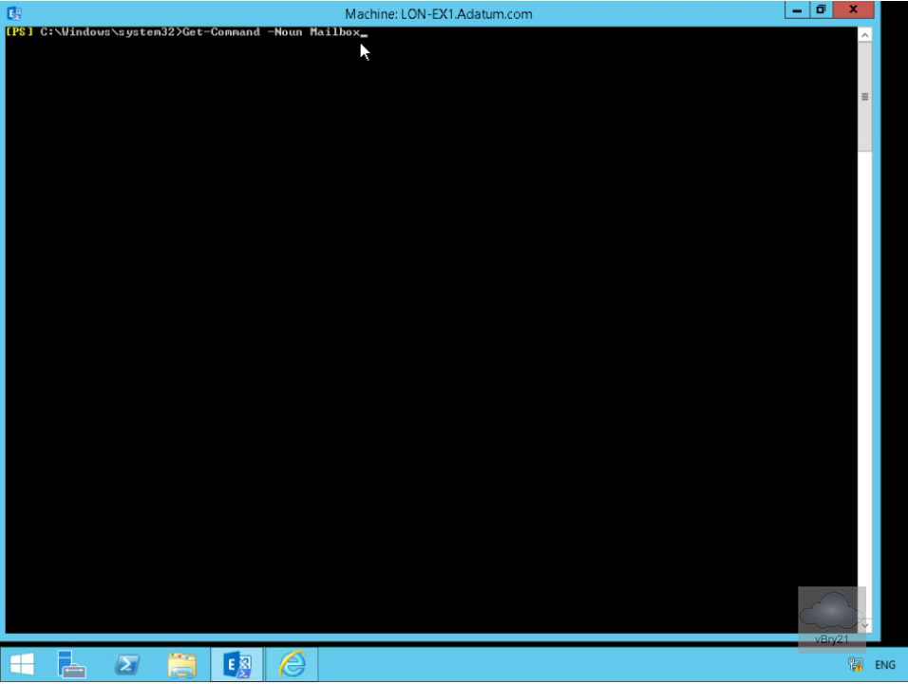
key(Return)
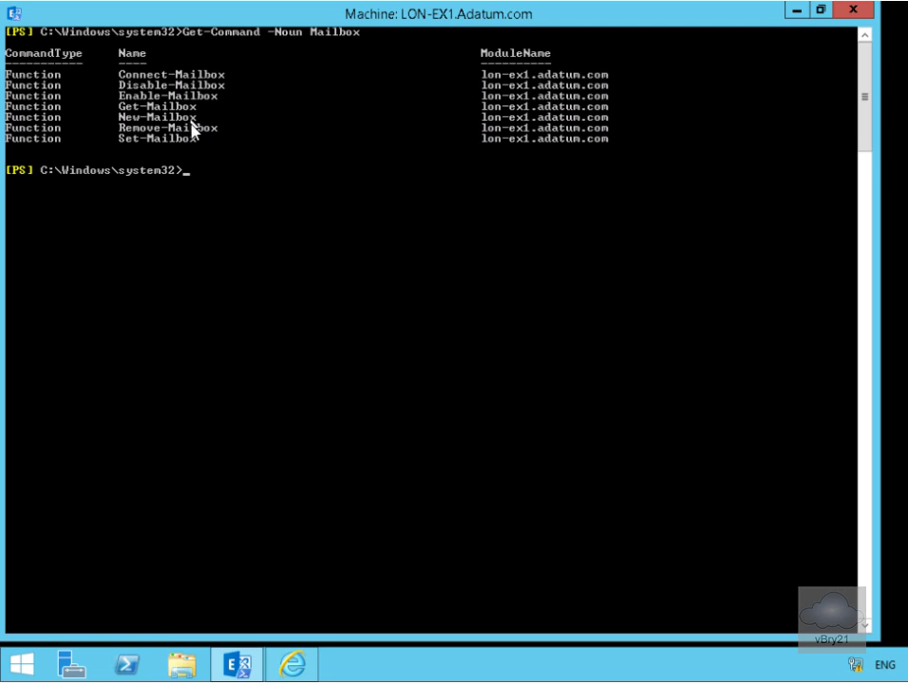
mouse_move(169, 150)
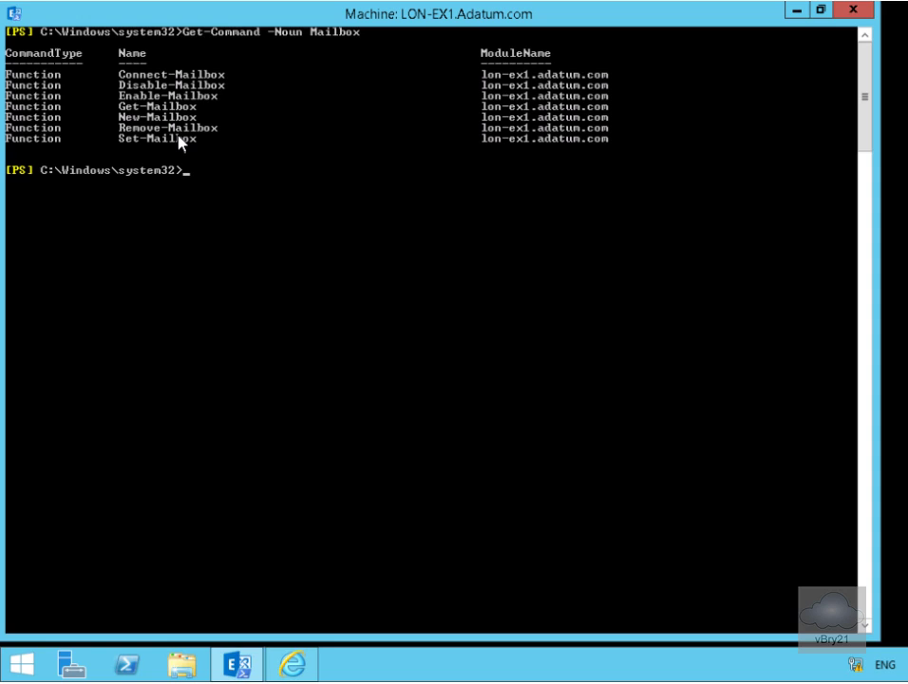
text(cls)
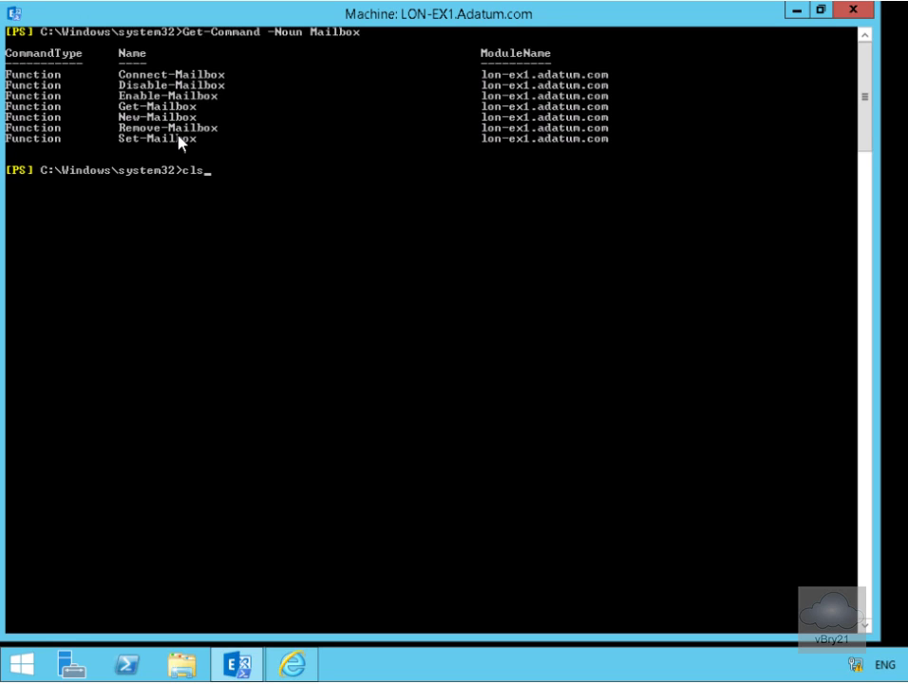
Show Enable-Mailbox help page by page with help Enable-Mailbox | more, then type cls.
key(Return)
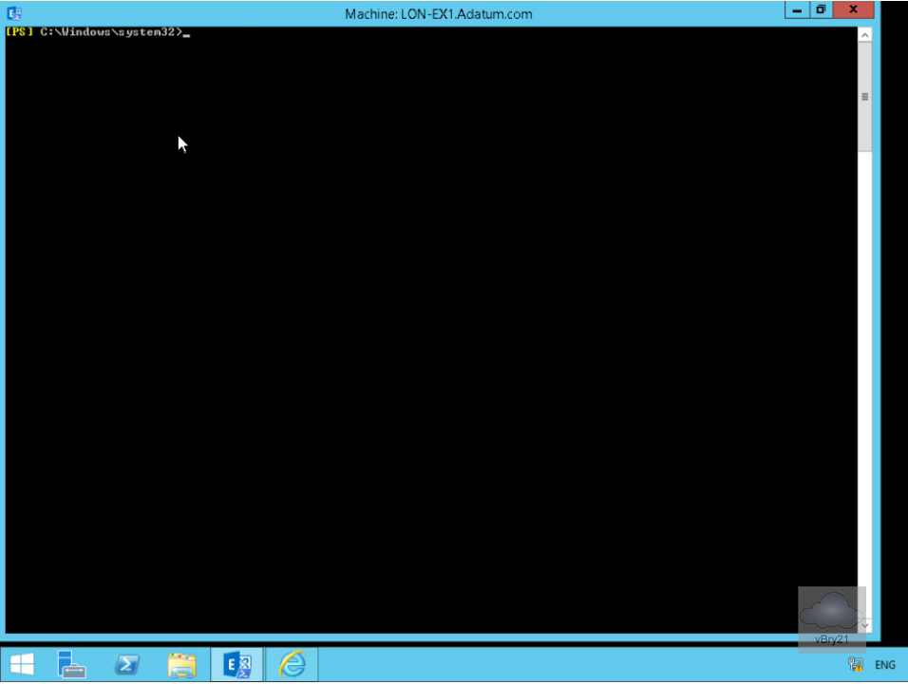
text(help Enable-Mailbox | more)
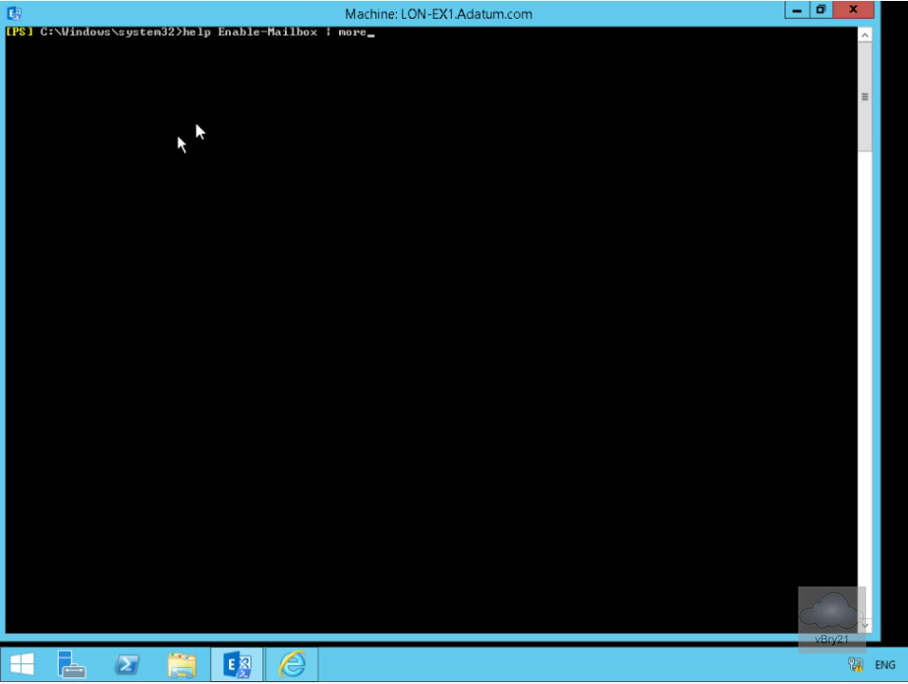
mouse_move(228, 54)
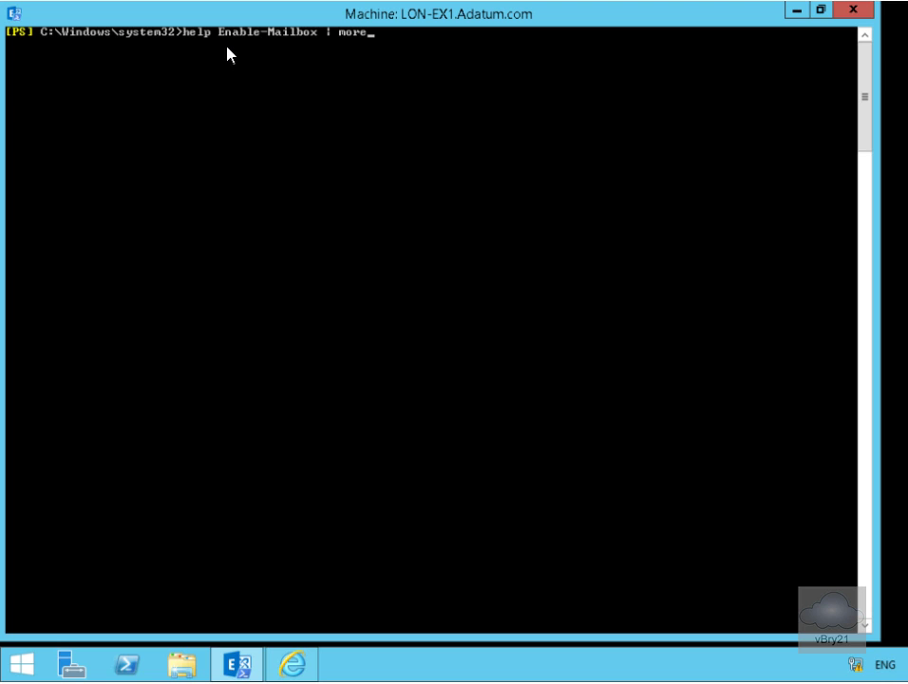
mouse_move(315, 56)
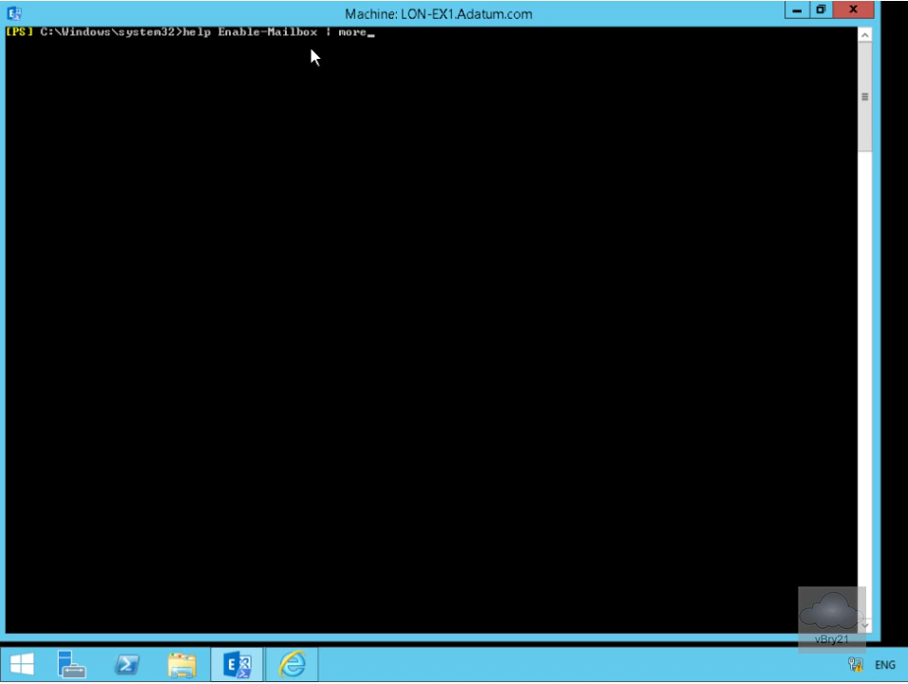
mouse_move(384, 65)
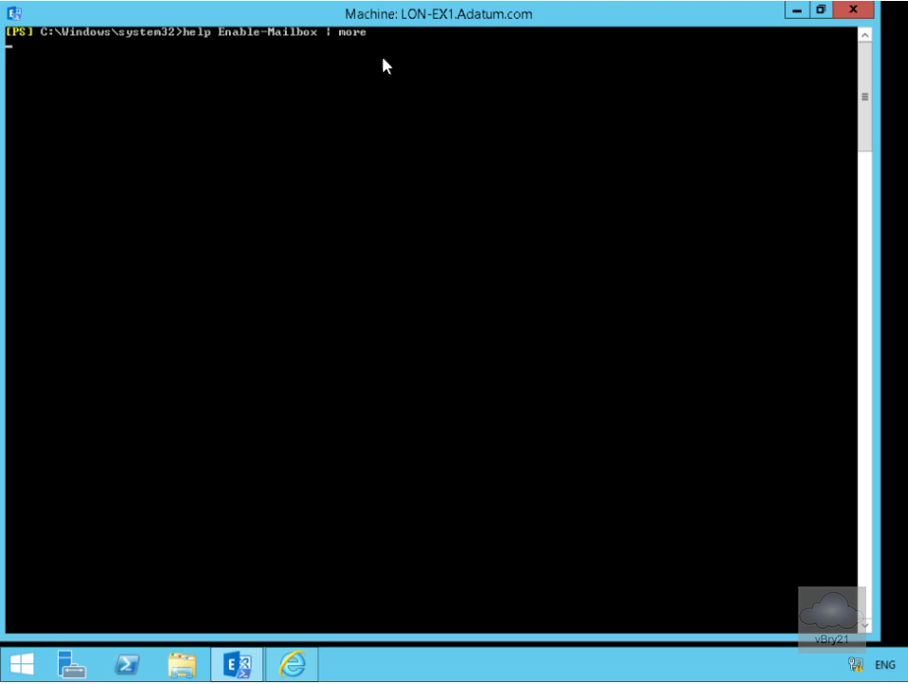
key(Return)
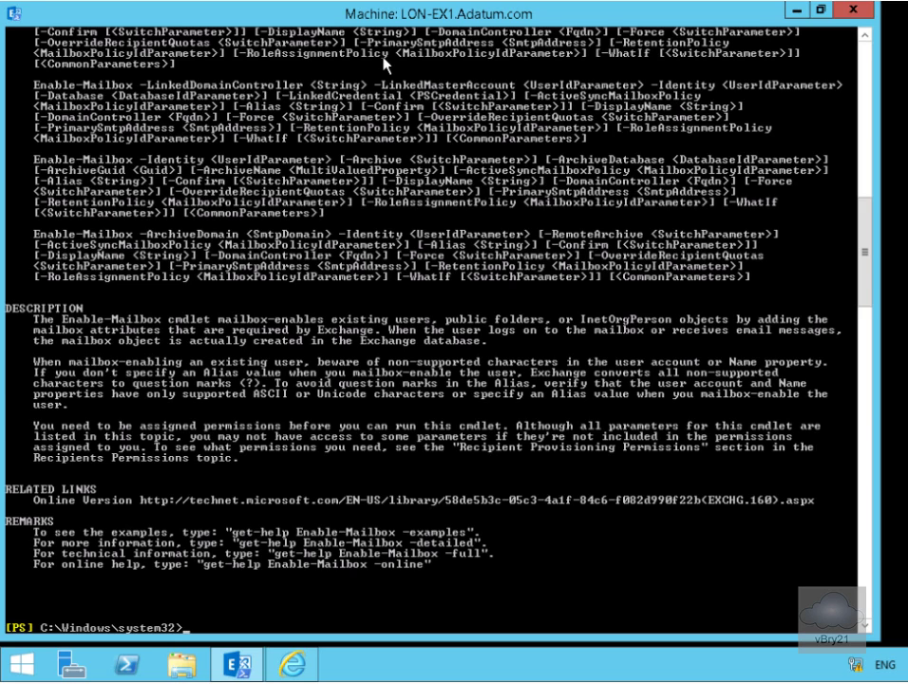
text(c)
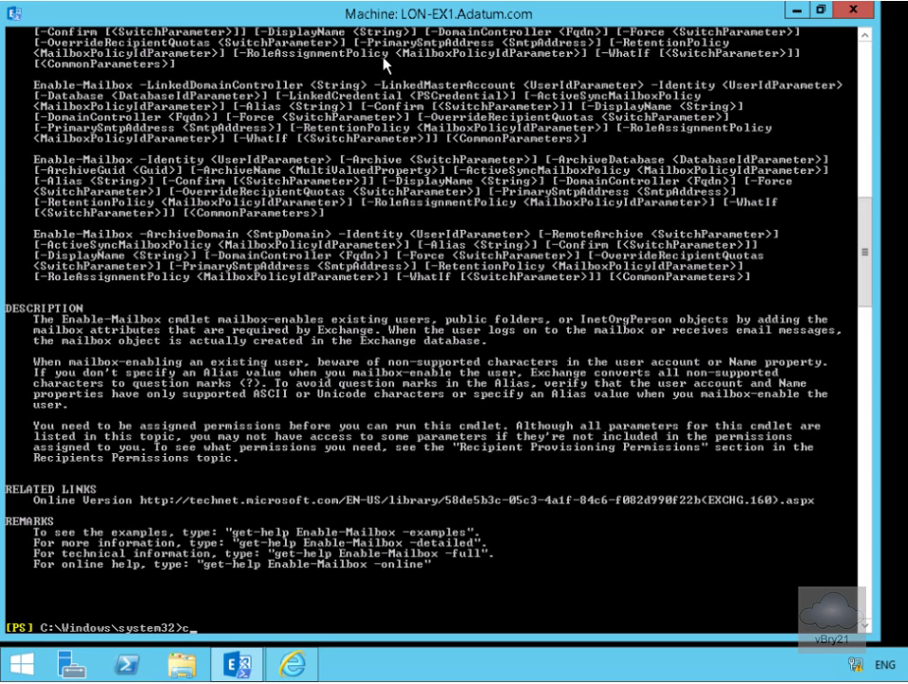
text(ls)
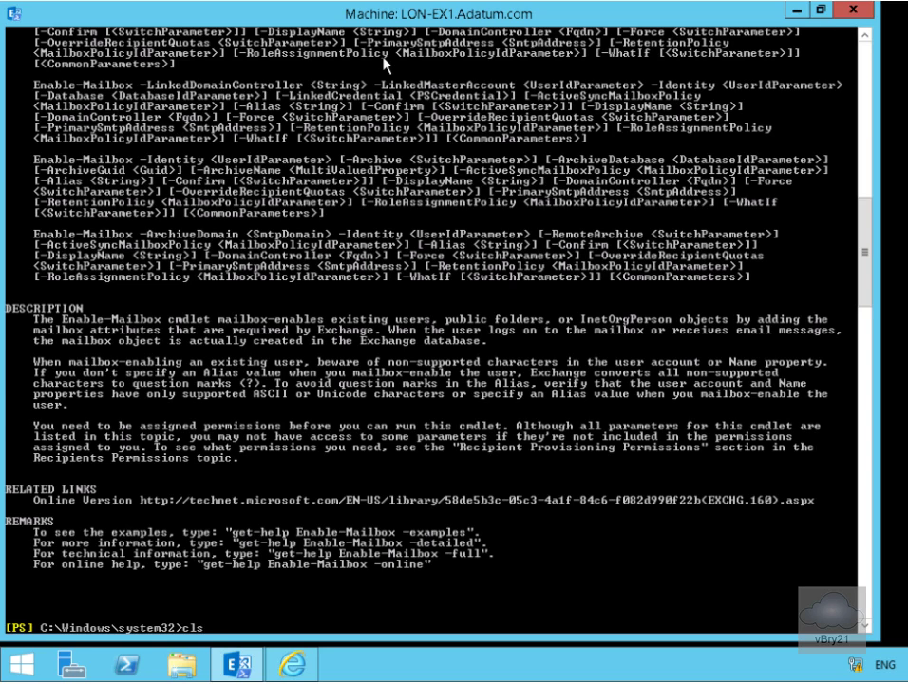
Clear the window and run Get-Help Enable-Mailbox -Examples | more.
key(Return)
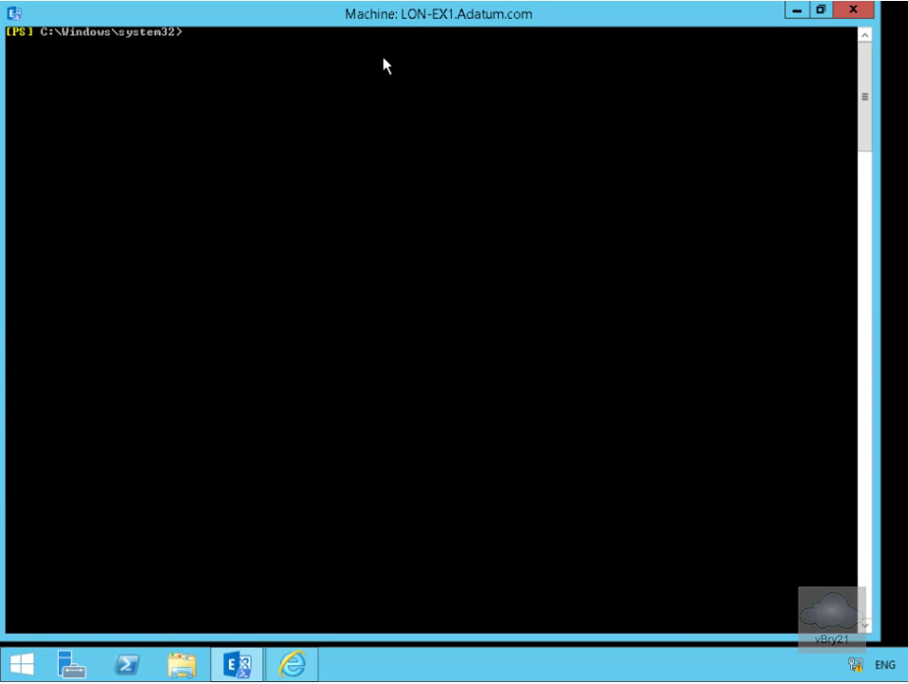
text(Get-Help Enable-Mailbox -Examples | more)
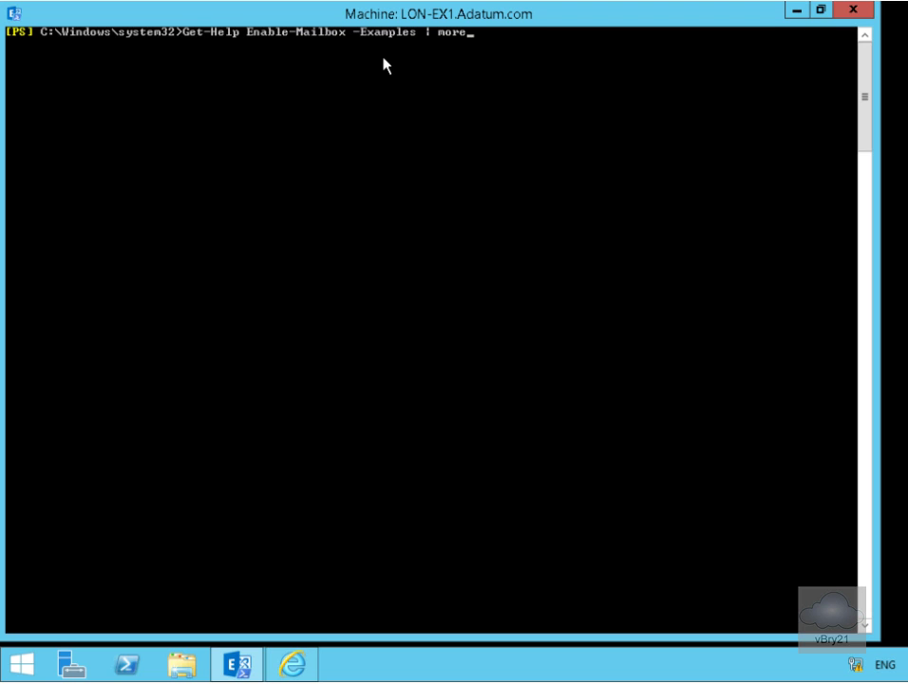
mouse_move(237, 54)
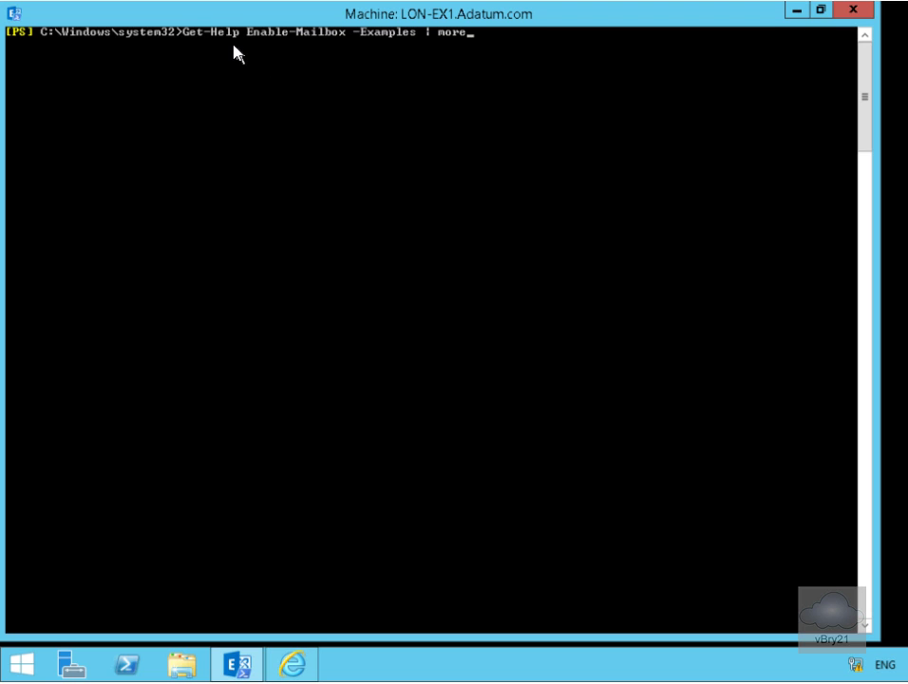
mouse_move(266, 45)
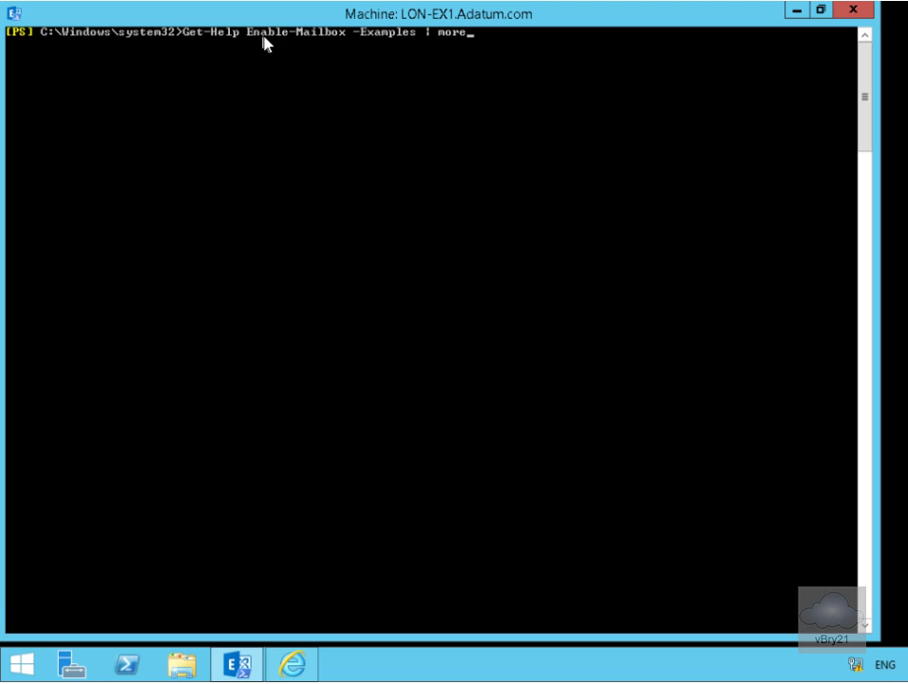
mouse_move(358, 50)
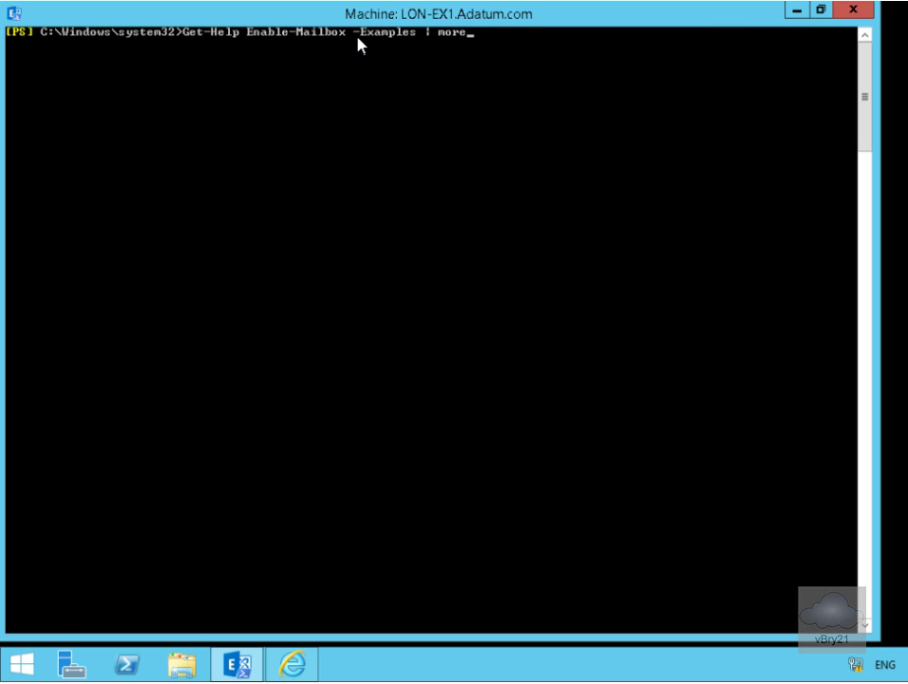
mouse_move(453, 45)
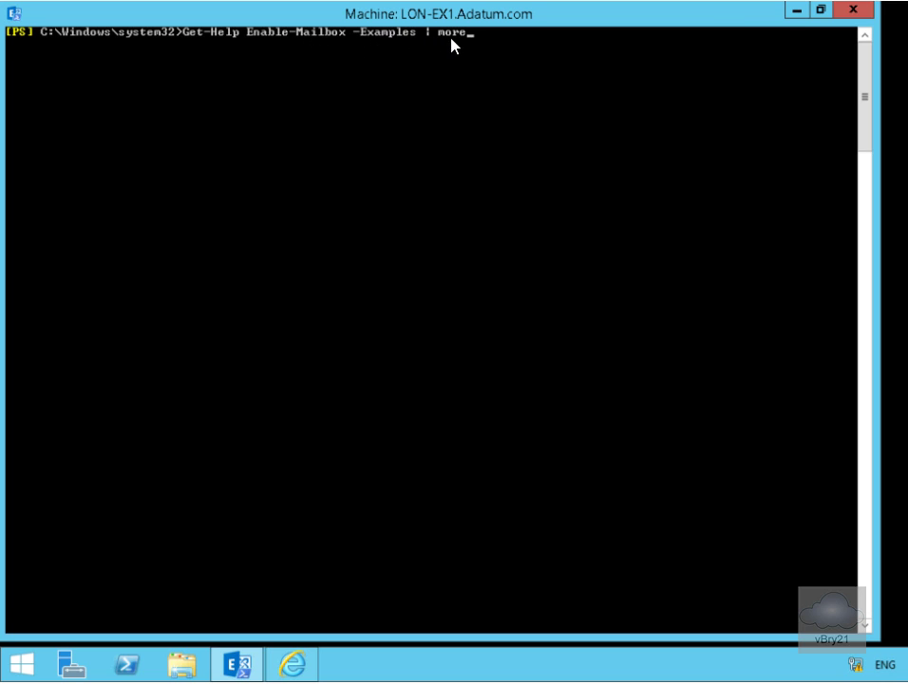
mouse_move(443, 133)
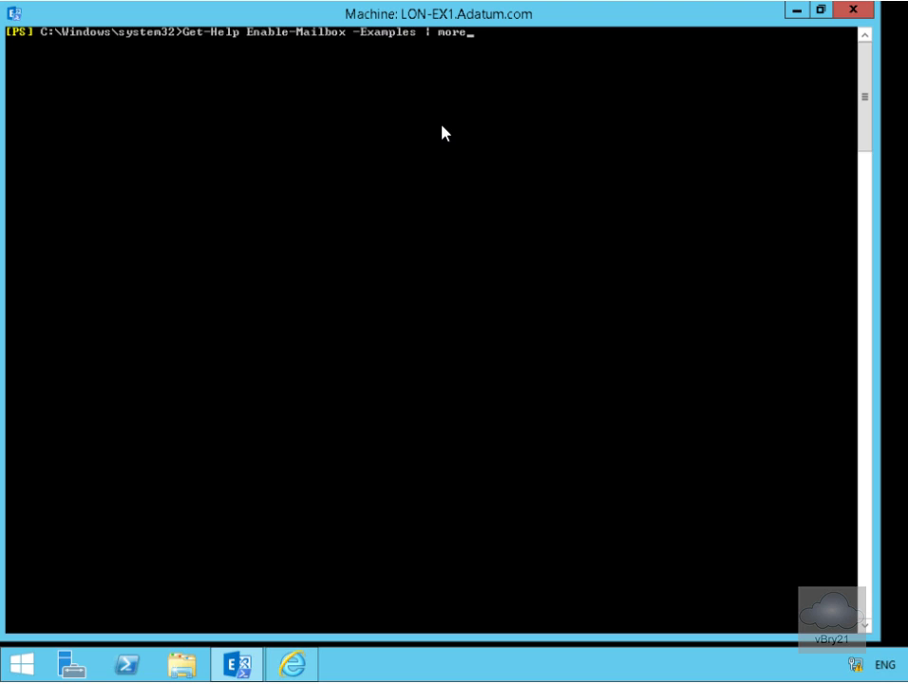
key(Return)
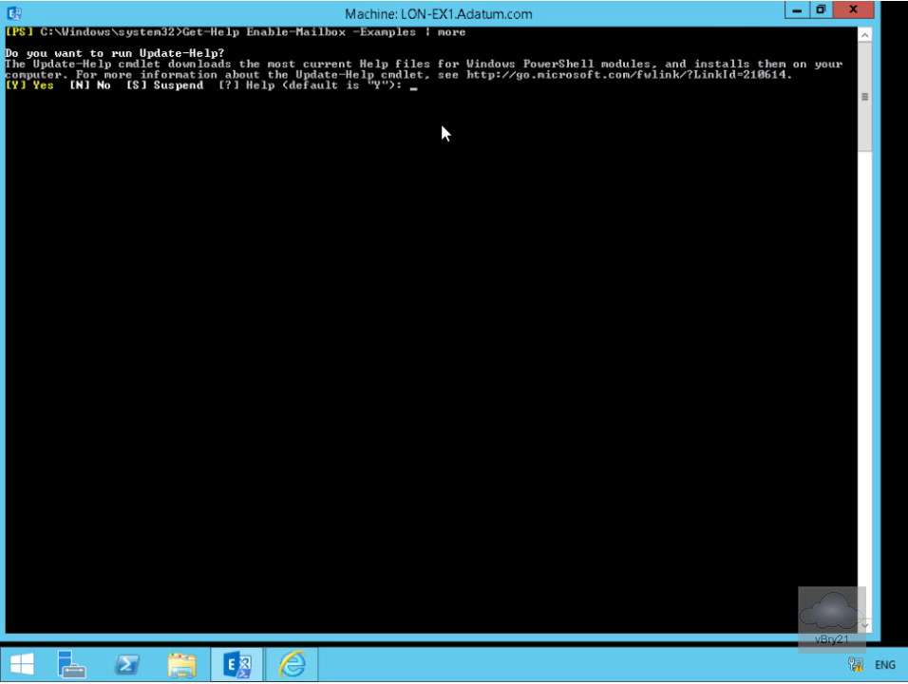
mouse_move(148, 74)
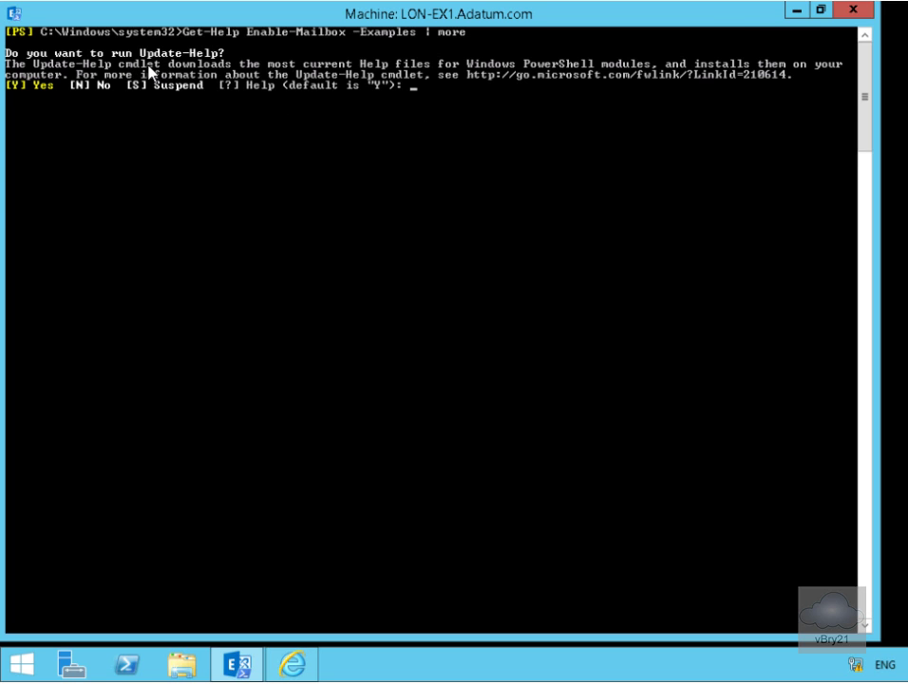
mouse_move(207, 122)
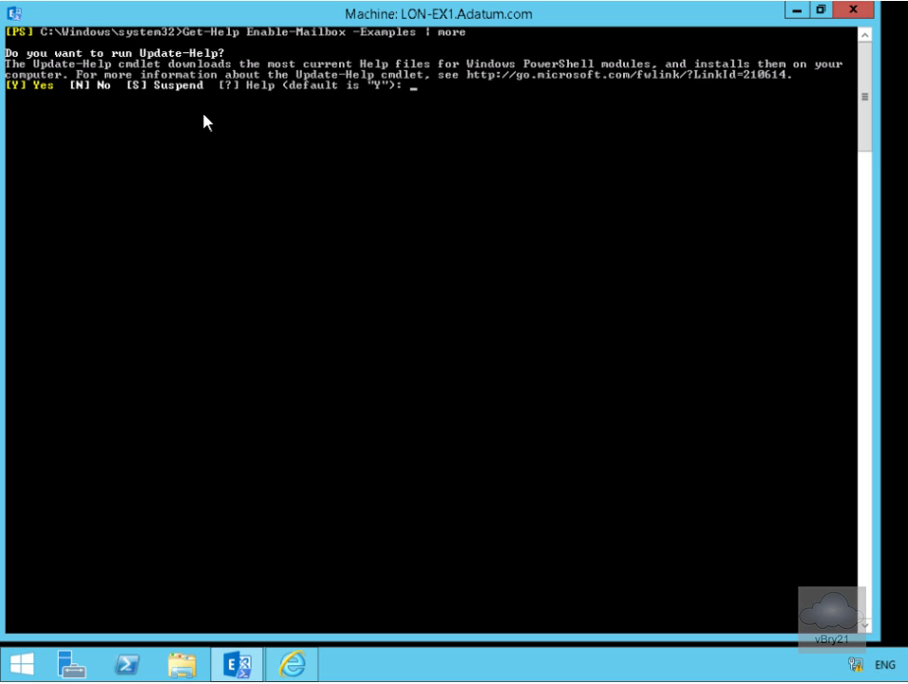
Answer y to the Update-Help prompt to display the three Enable-Mailbox examples.
text(y)
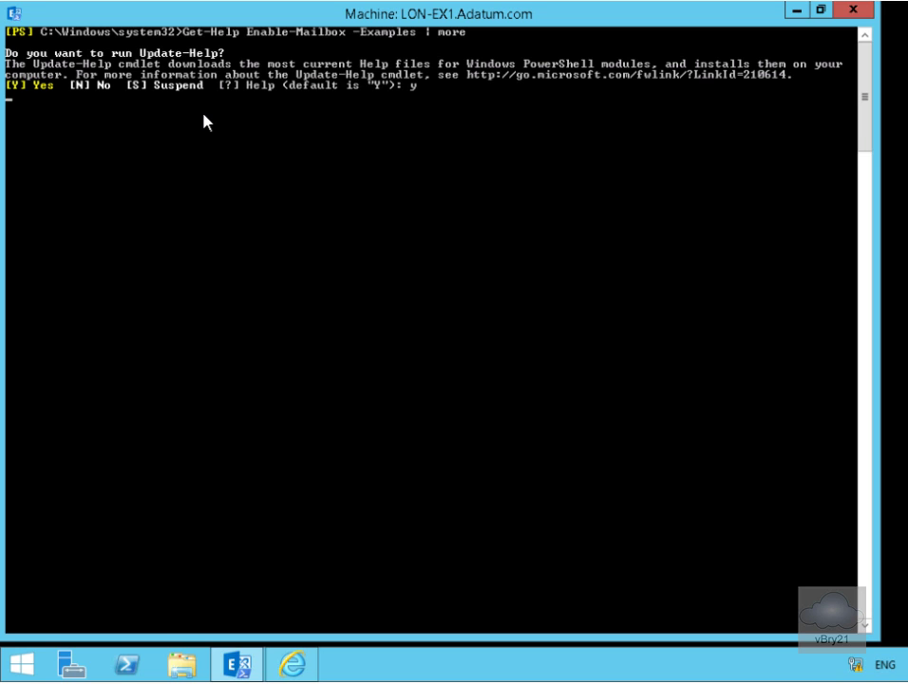
key(Return)
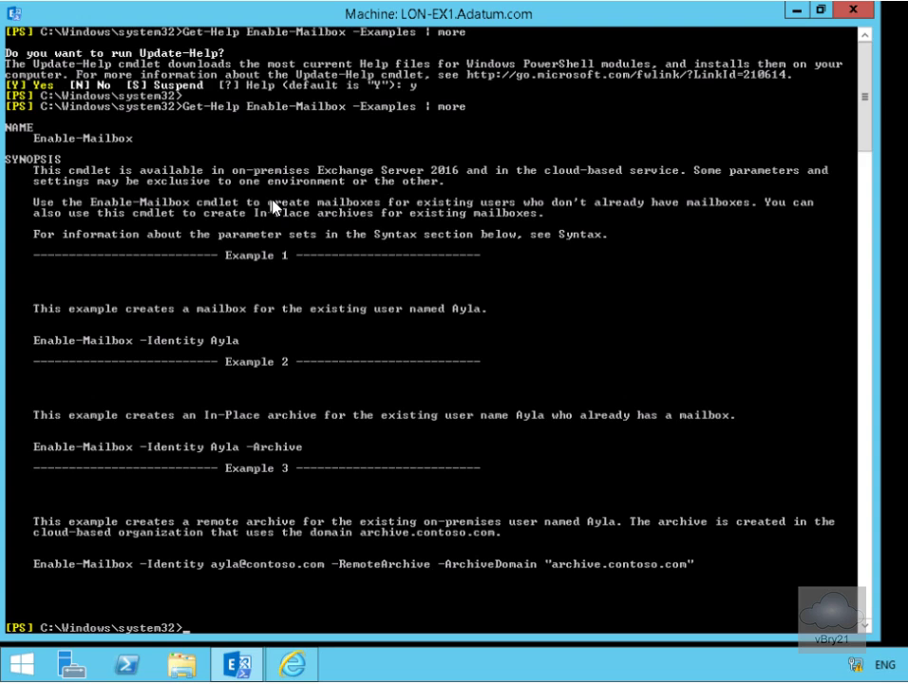
mouse_move(212, 344)
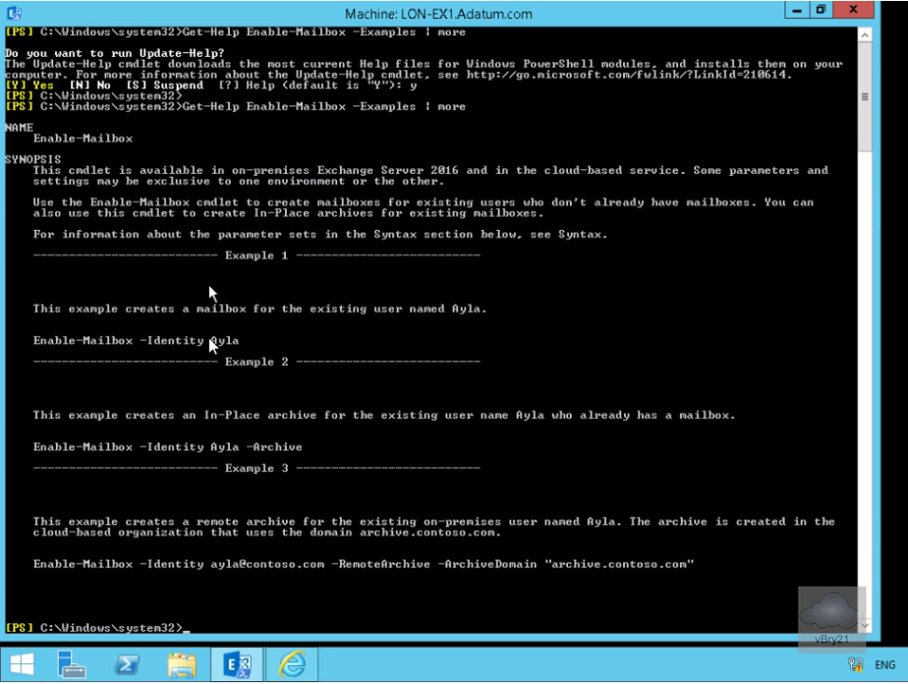
mouse_move(209, 356)
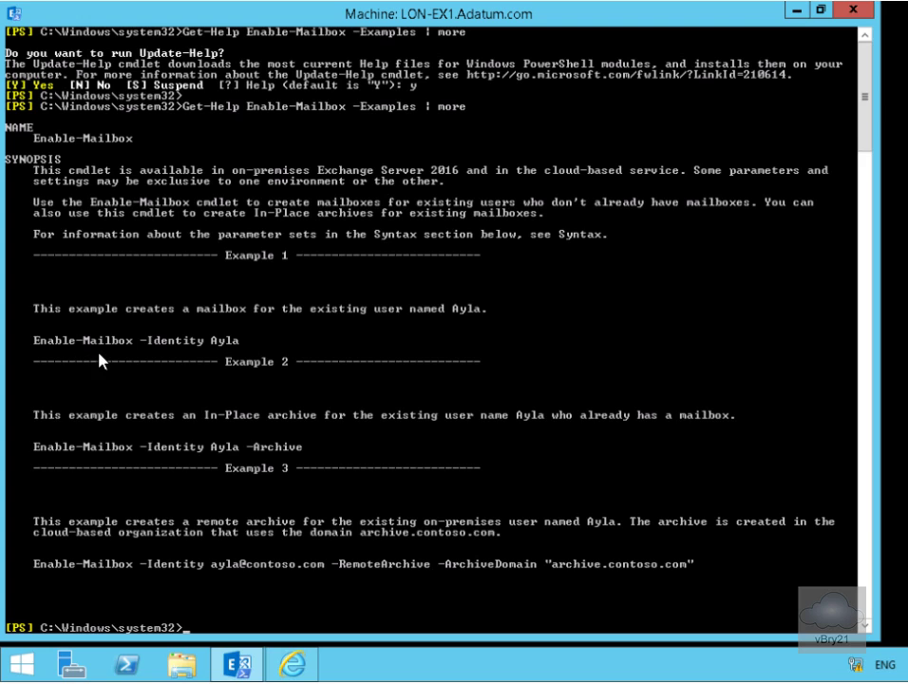
mouse_move(228, 359)
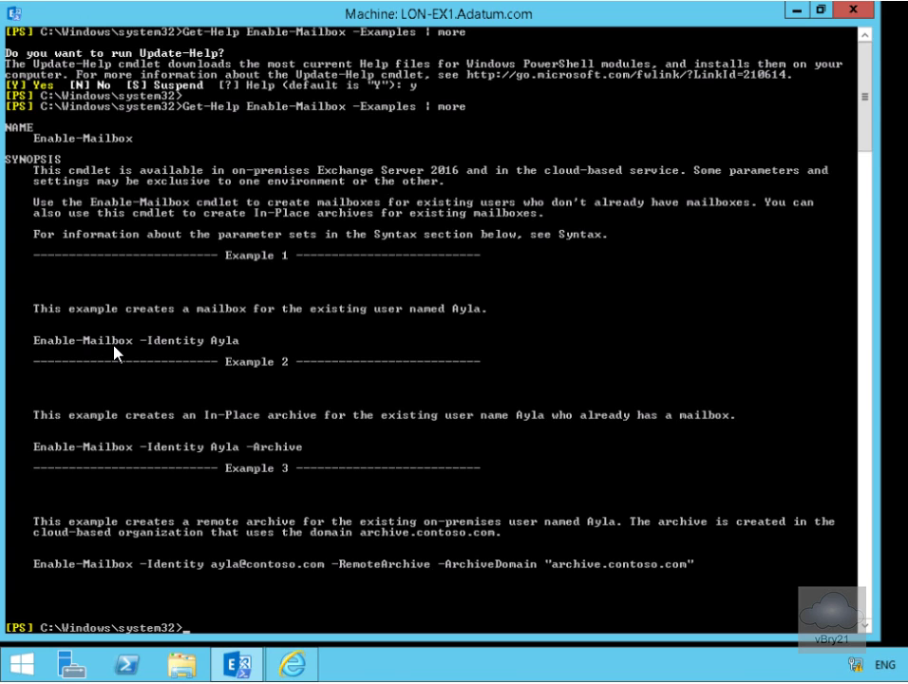
mouse_move(131, 451)
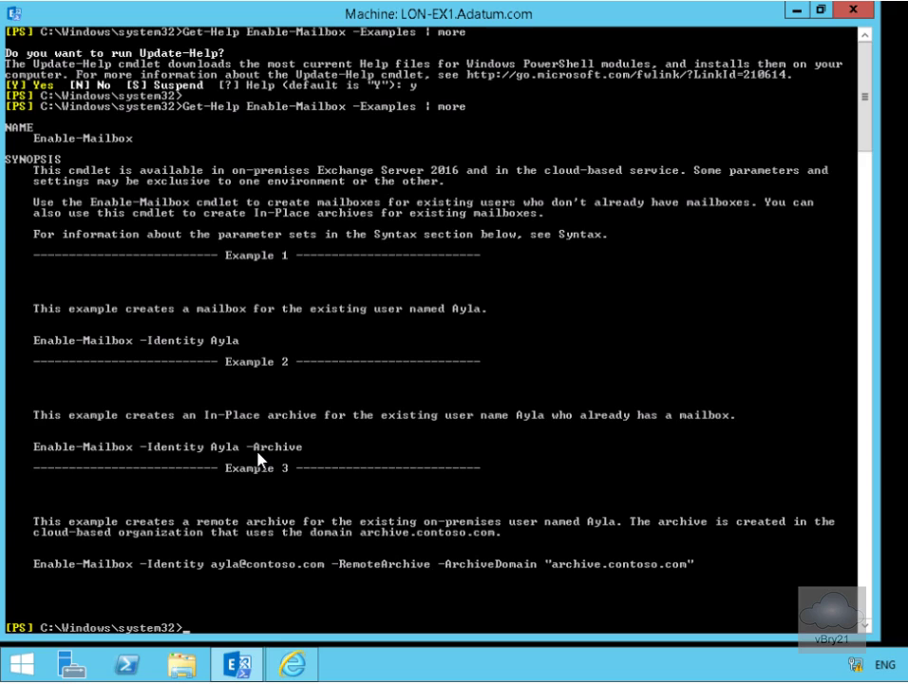
mouse_move(219, 366)
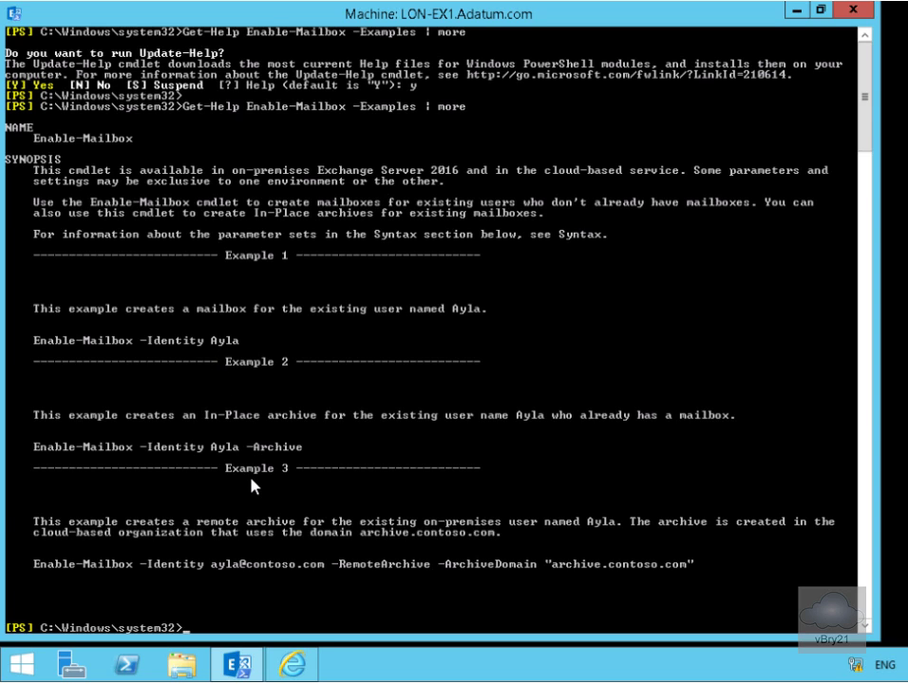
mouse_move(152, 594)
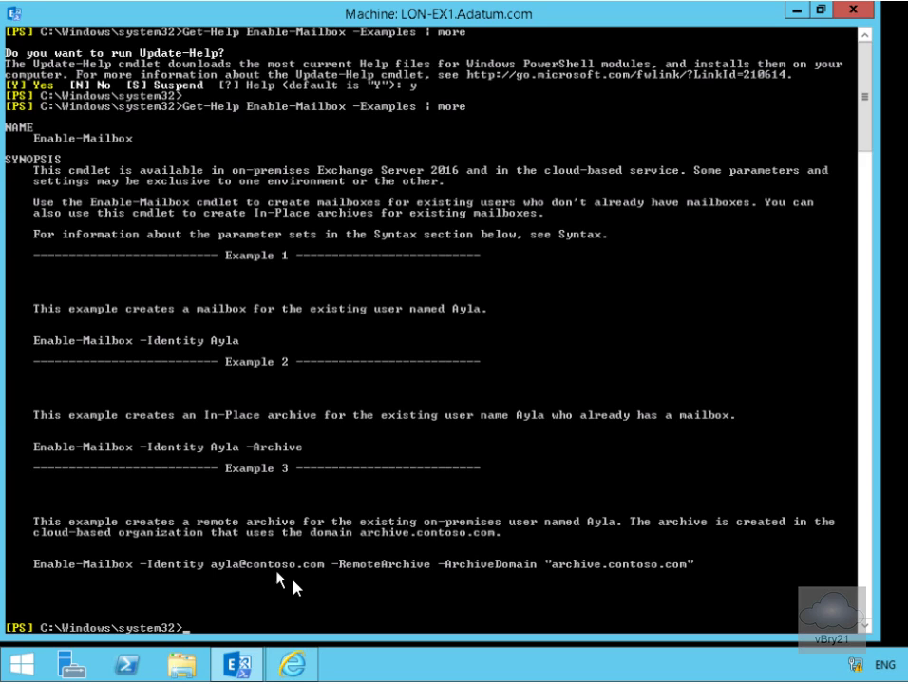
mouse_move(347, 574)
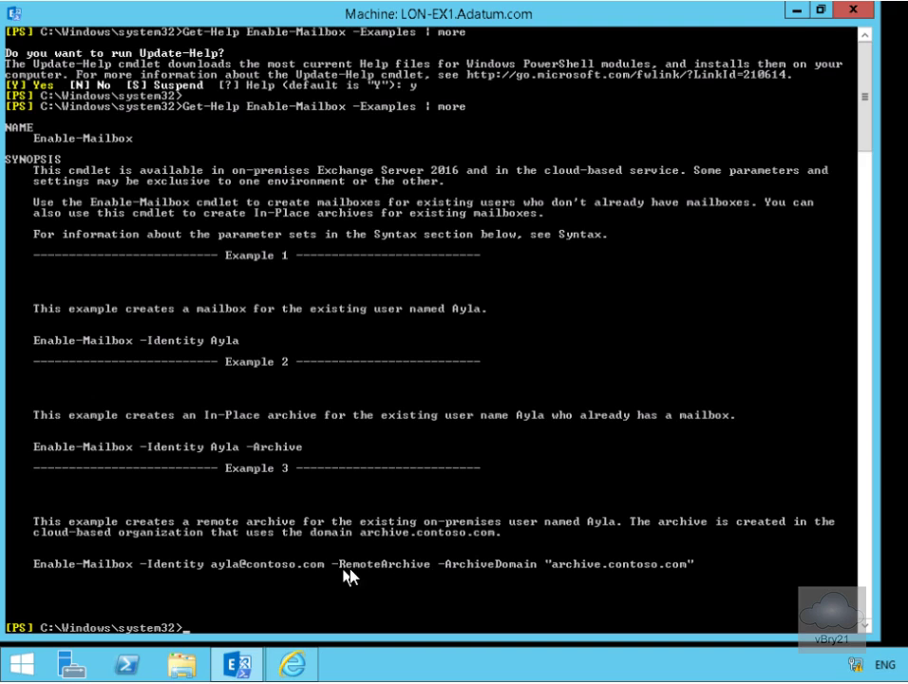
mouse_move(511, 579)
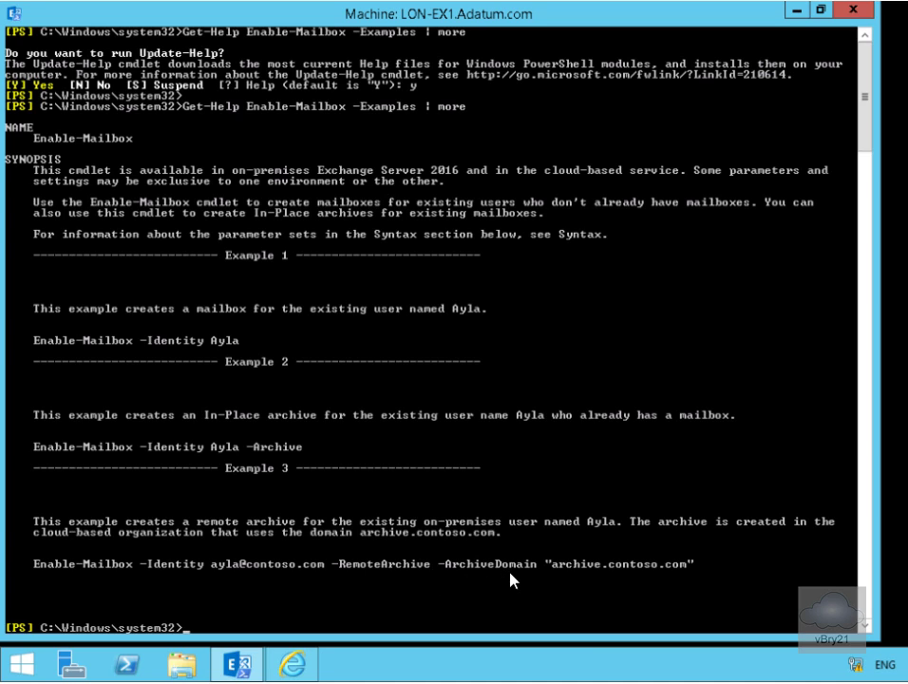
mouse_move(622, 577)
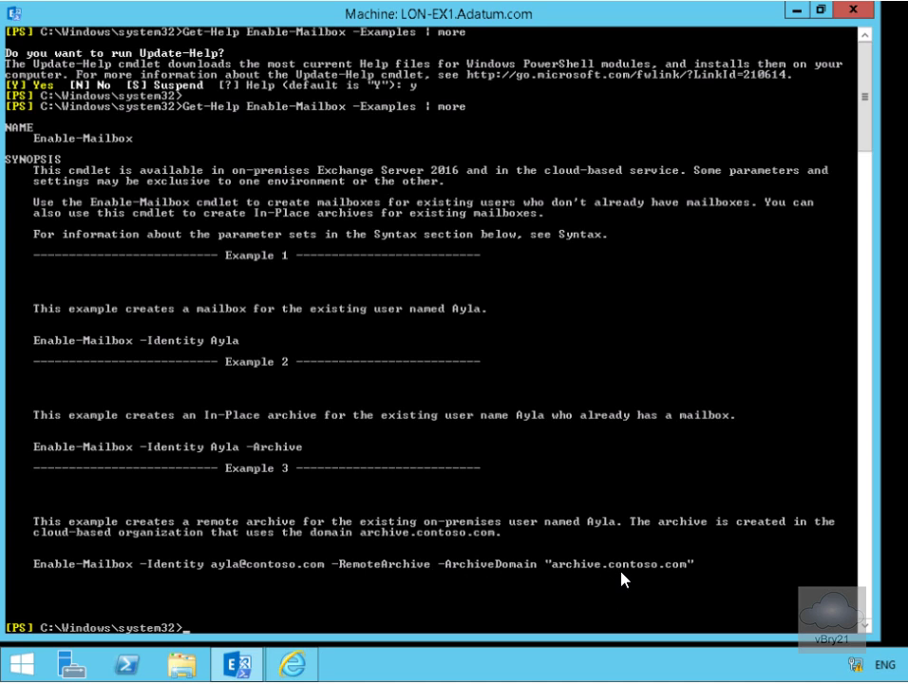